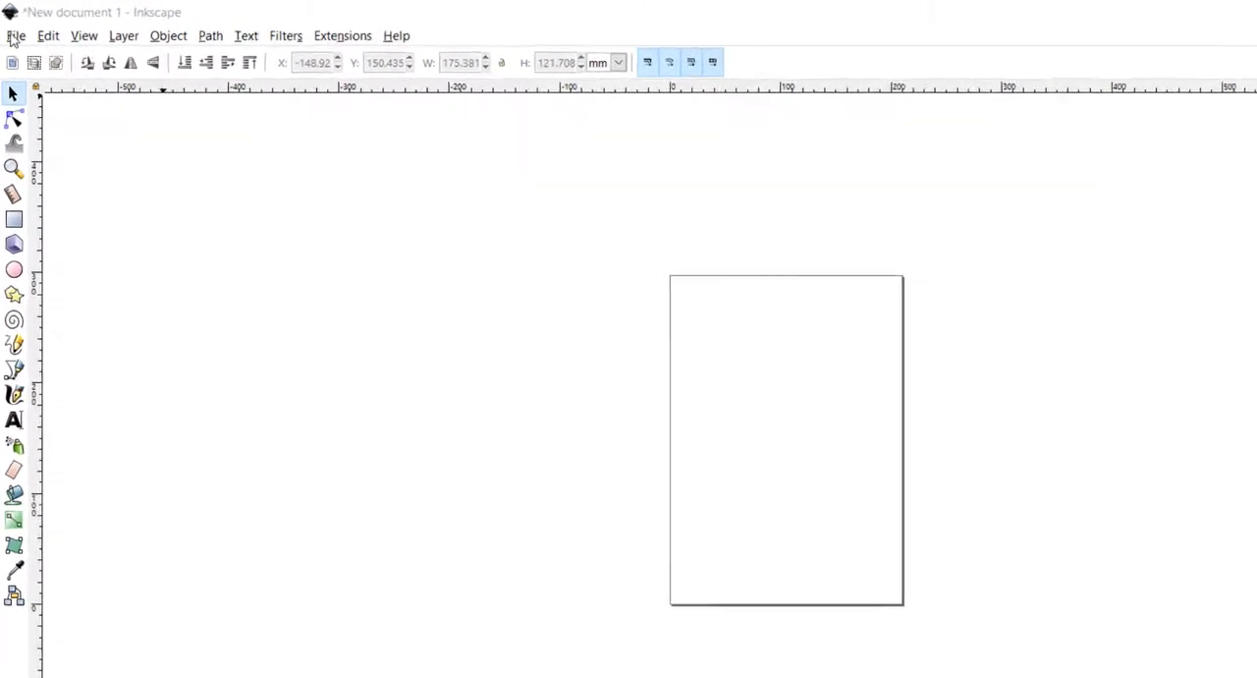
# Turn off the page border in Document Properties
pyautogui.click(17, 36)
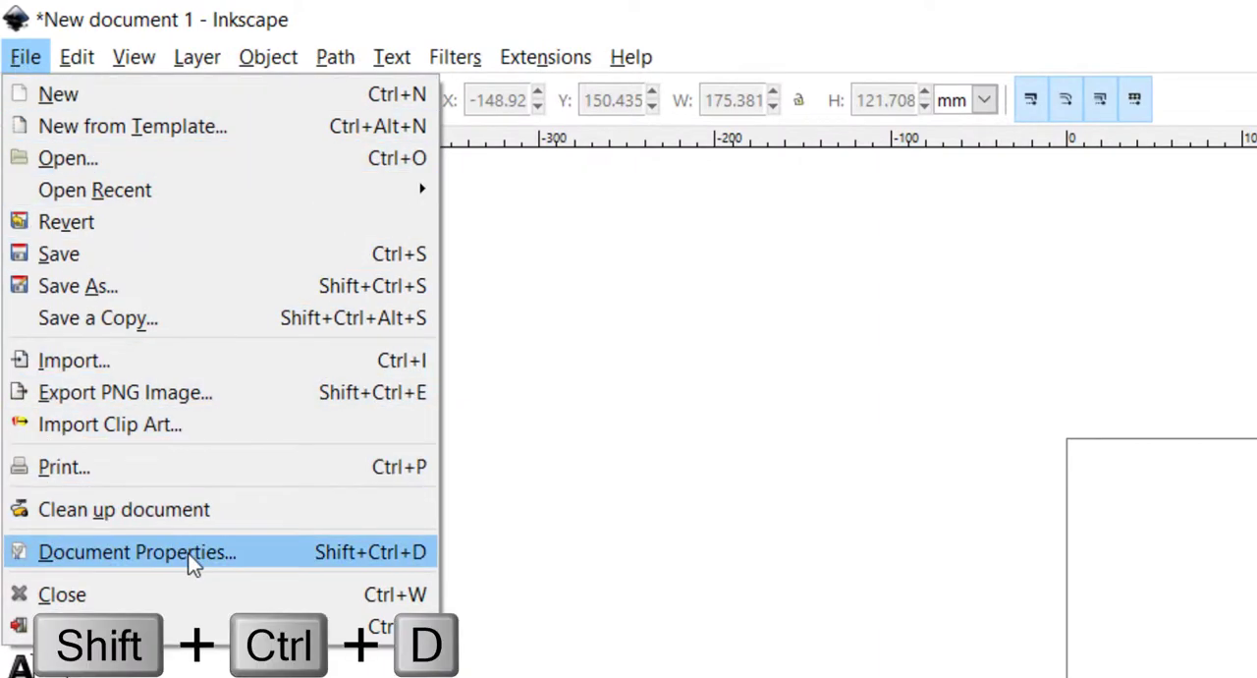
pyautogui.click(137, 550)
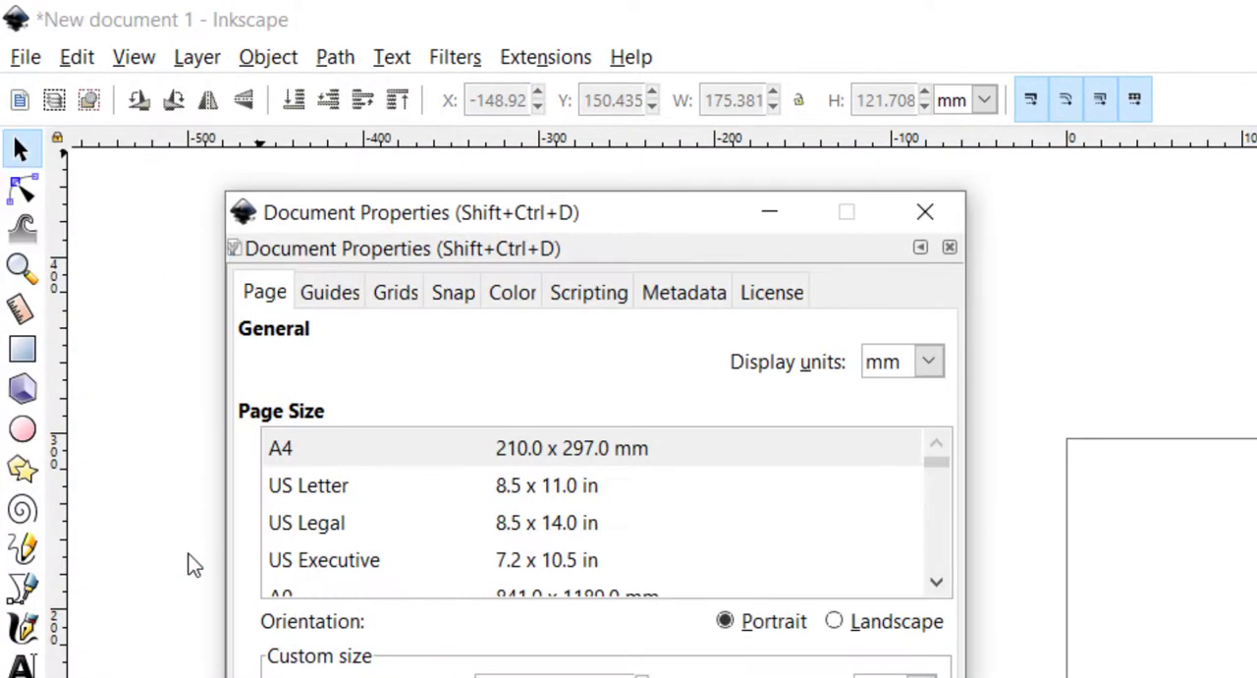
pyautogui.moveTo(327, 660)
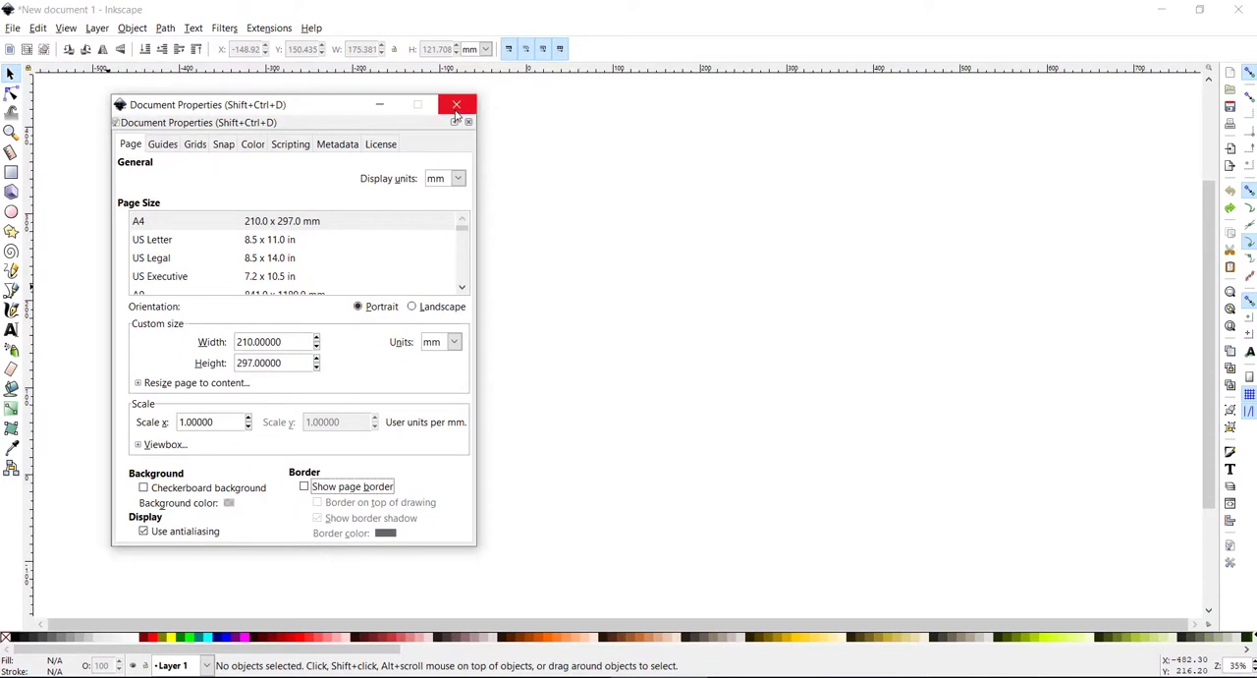
pyautogui.click(456, 105)
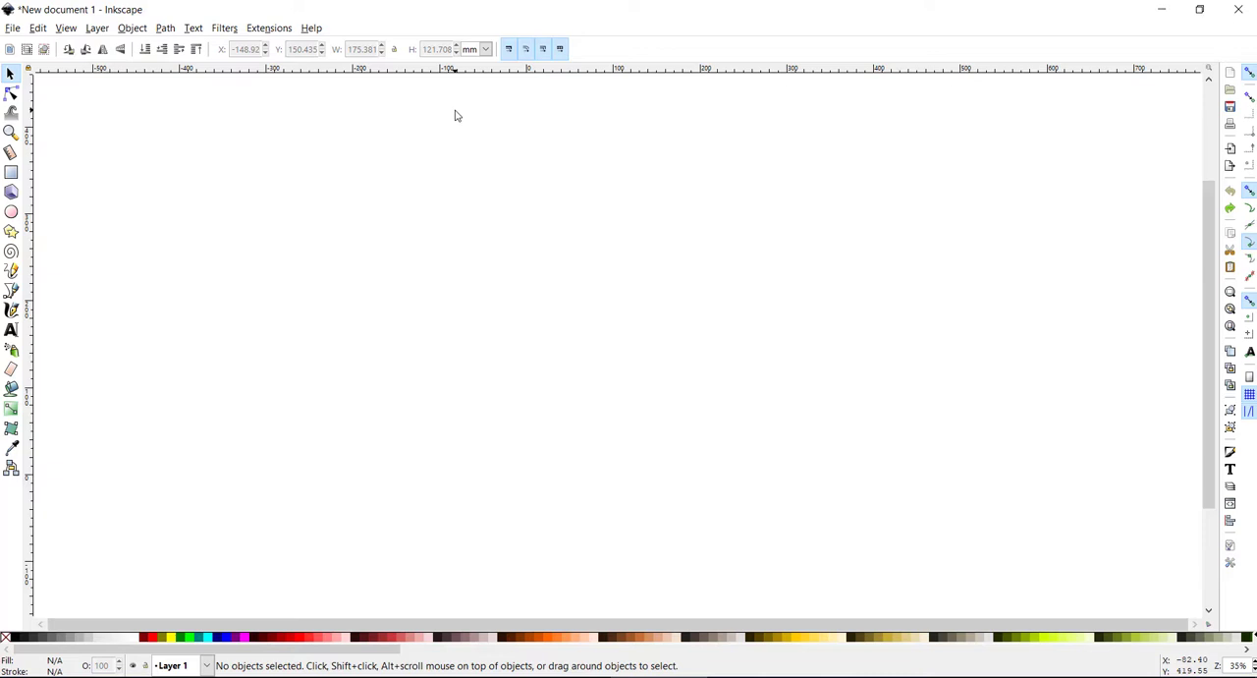
pyautogui.moveTo(251, 136)
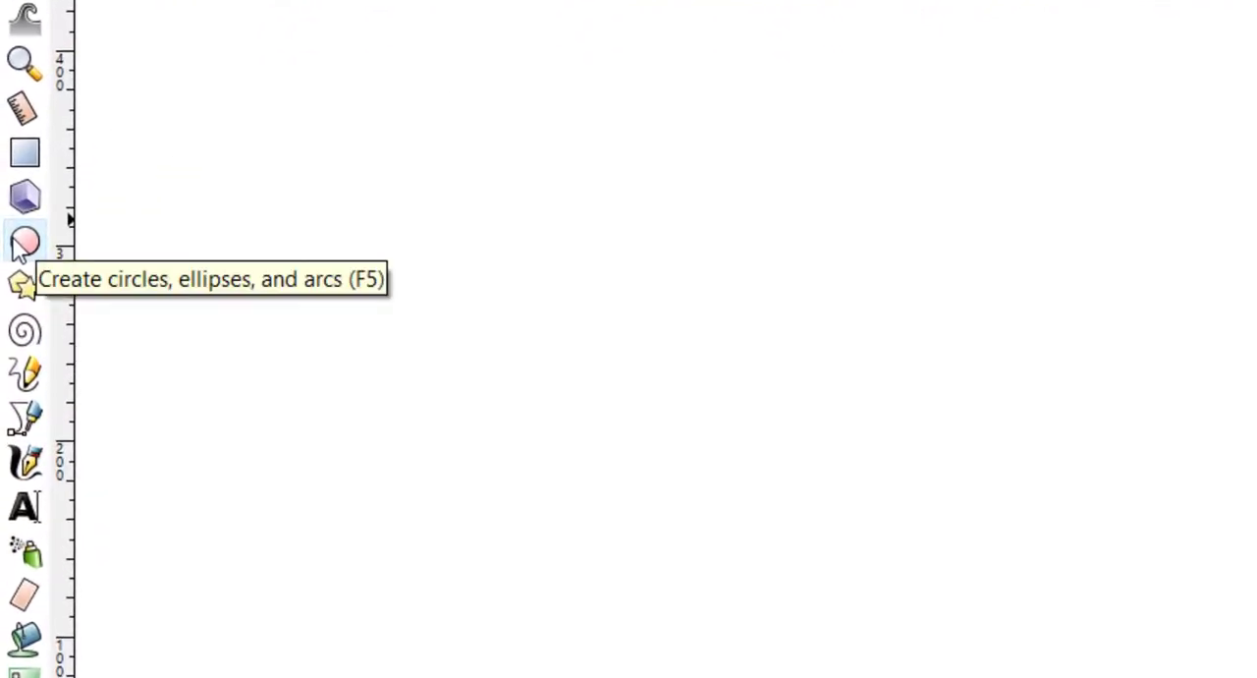
# Draw a Ctrl-constrained black circle about 306 mm across in the canvas centre
pyautogui.press('F5')
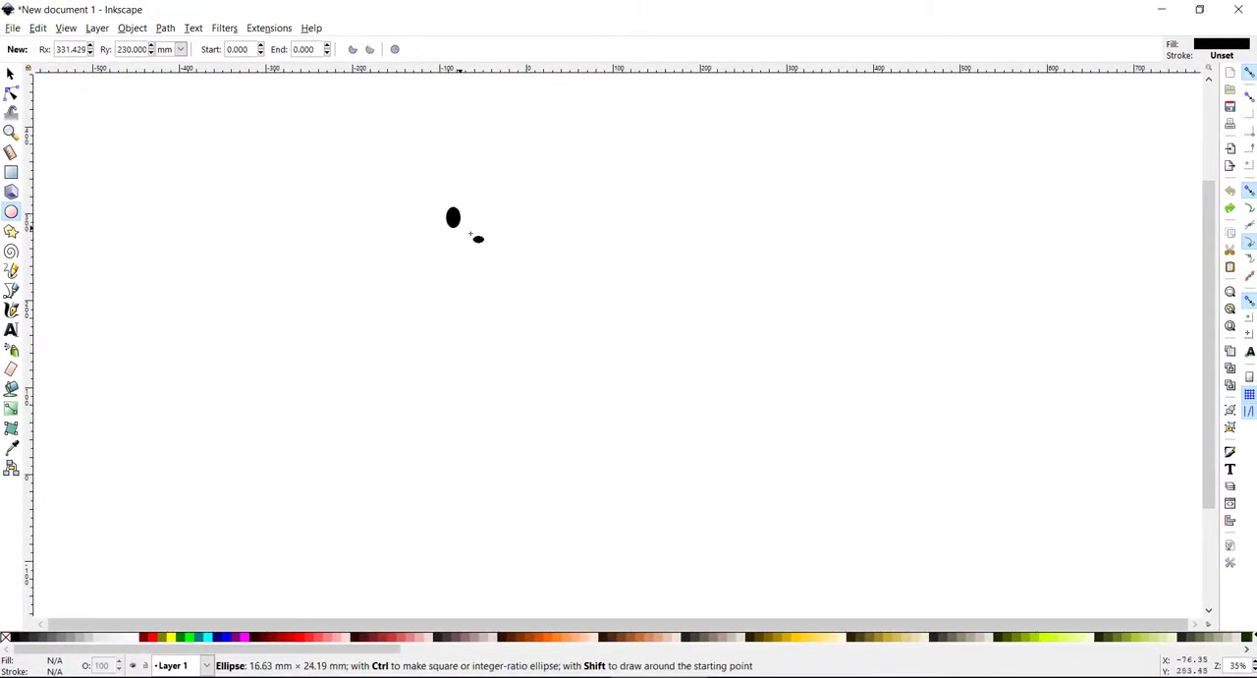
pyautogui.moveTo(452, 216); pyautogui.dragTo(490, 267)
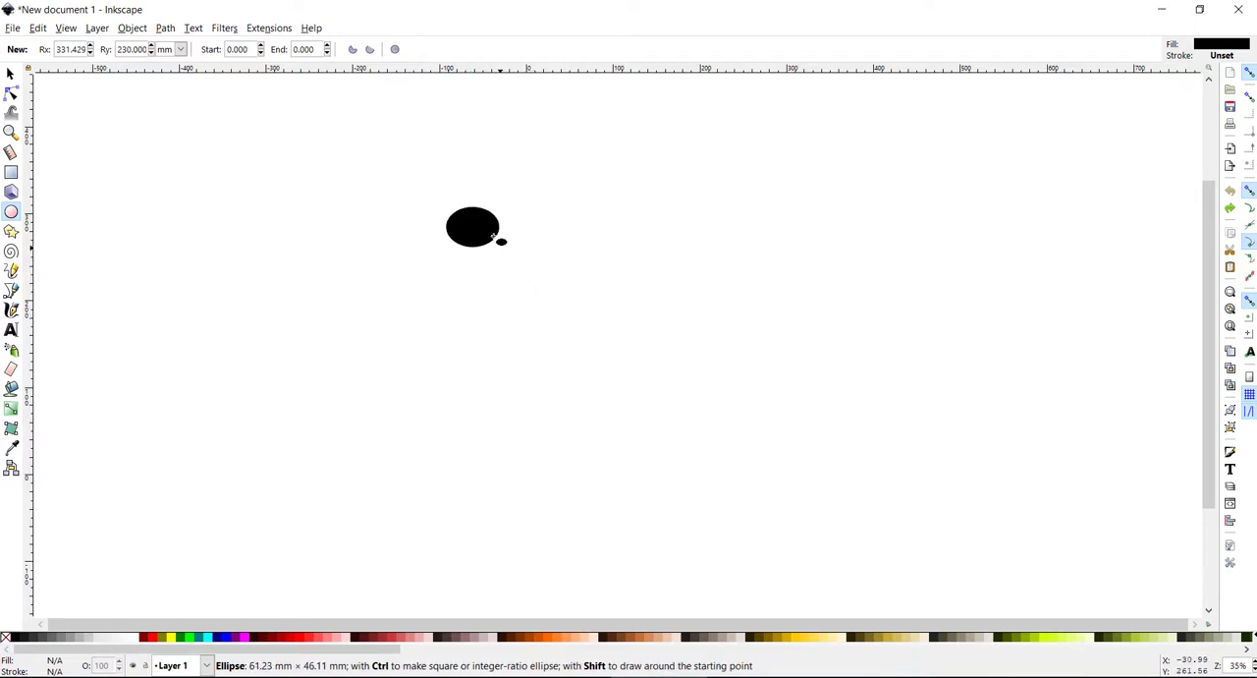
pyautogui.moveTo(503, 244); pyautogui.dragTo(481, 302)
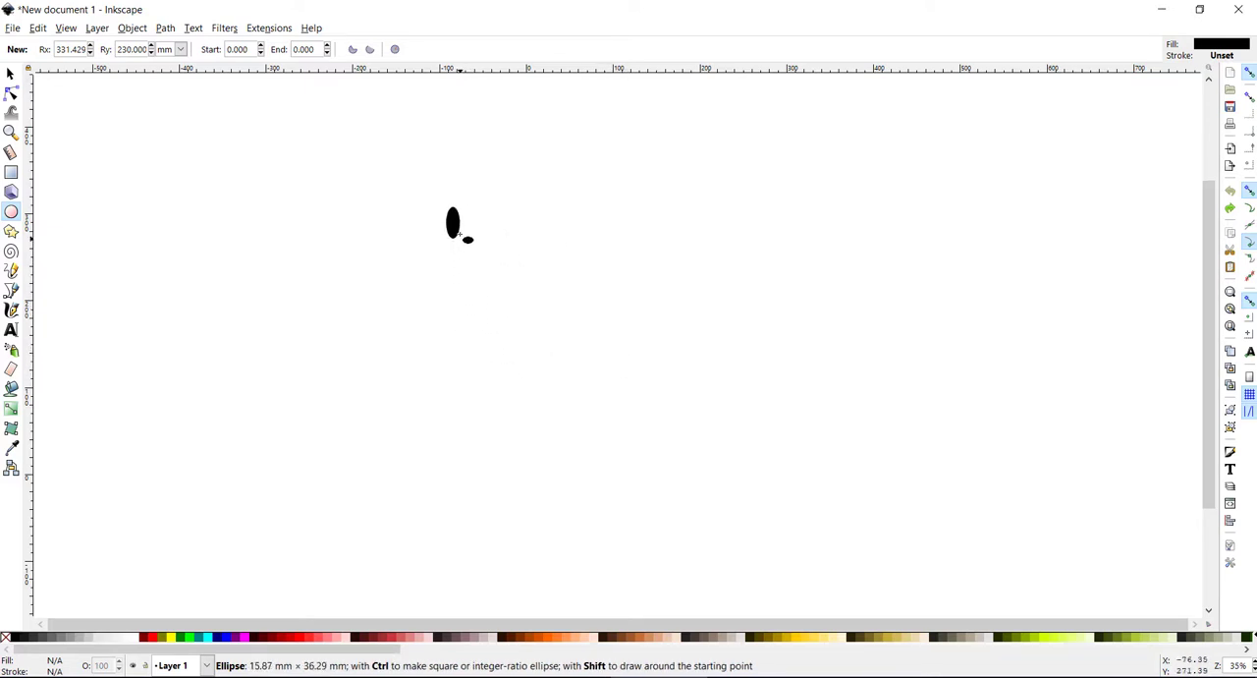
pyautogui.moveTo(450, 214); pyautogui.dragTo(522, 291)
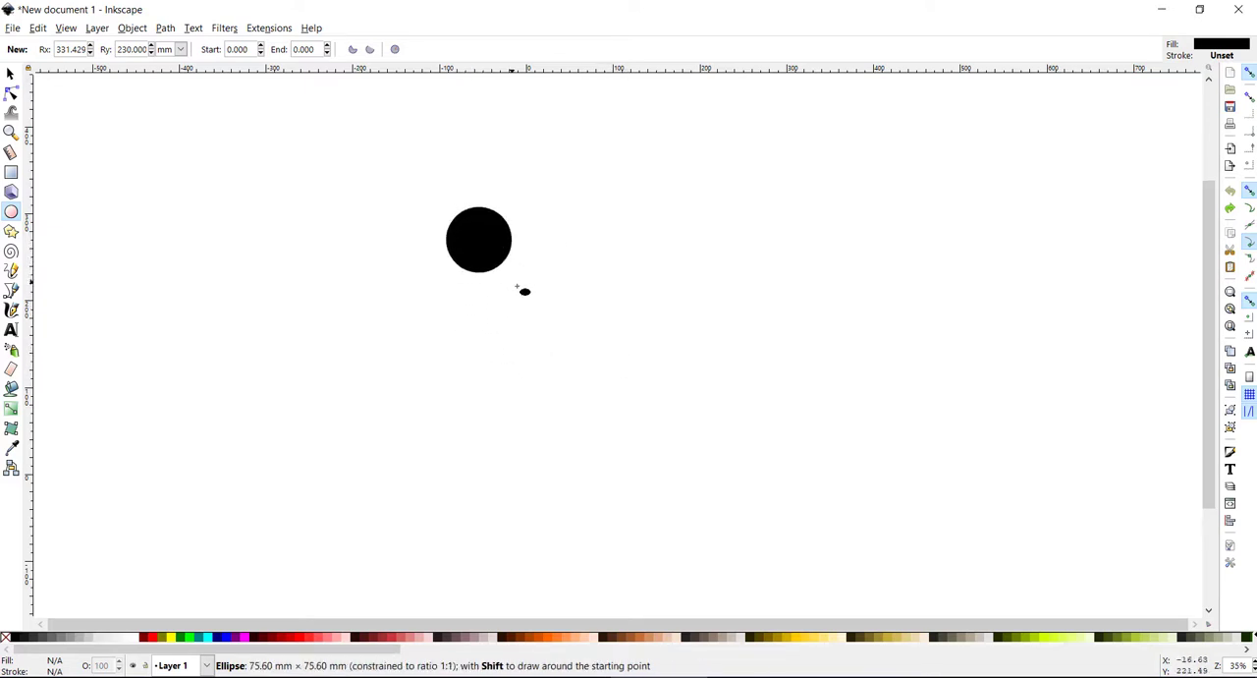
pyautogui.moveTo(478, 240); pyautogui.dragTo(738, 454)
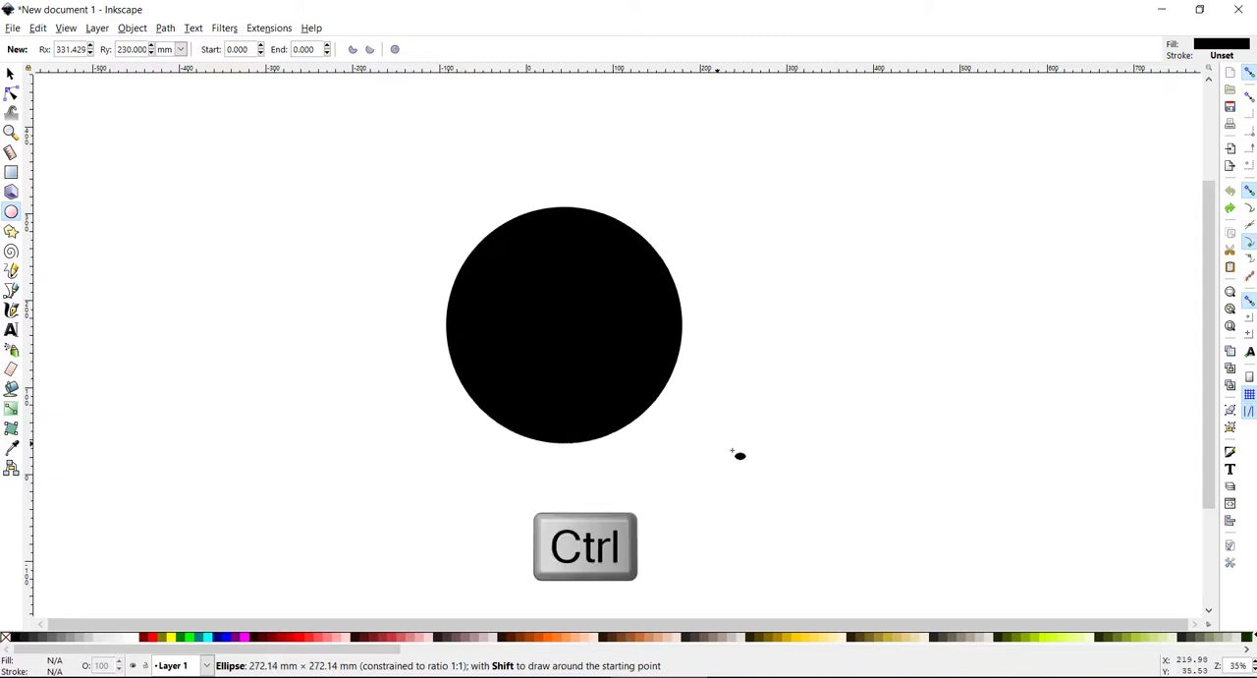
pyautogui.moveTo(737, 454); pyautogui.dragTo(774, 478)
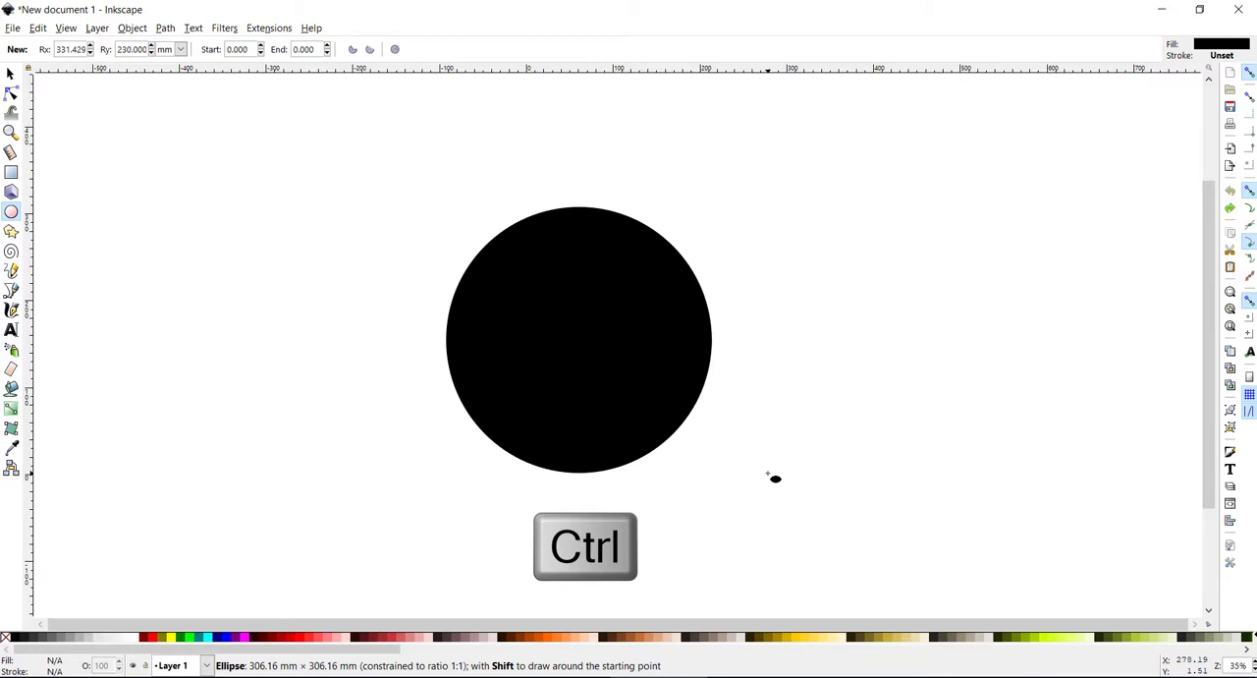
pyautogui.press('Ctrl')
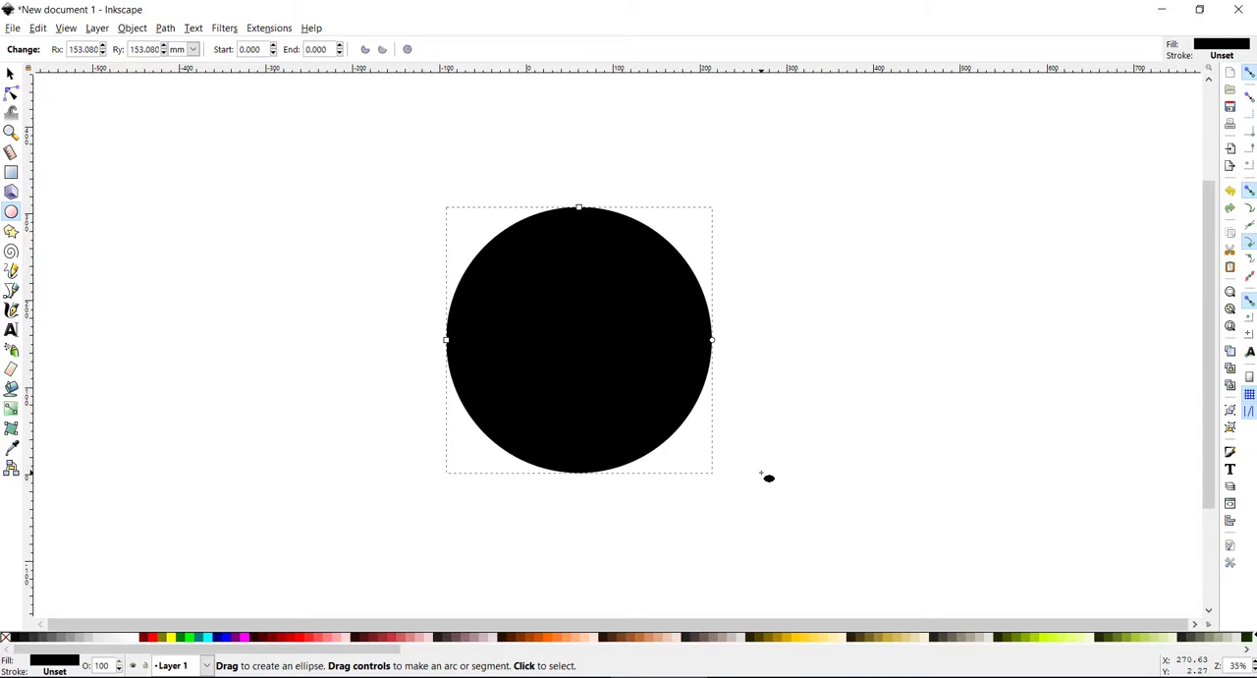
pyautogui.moveTo(905, 581)
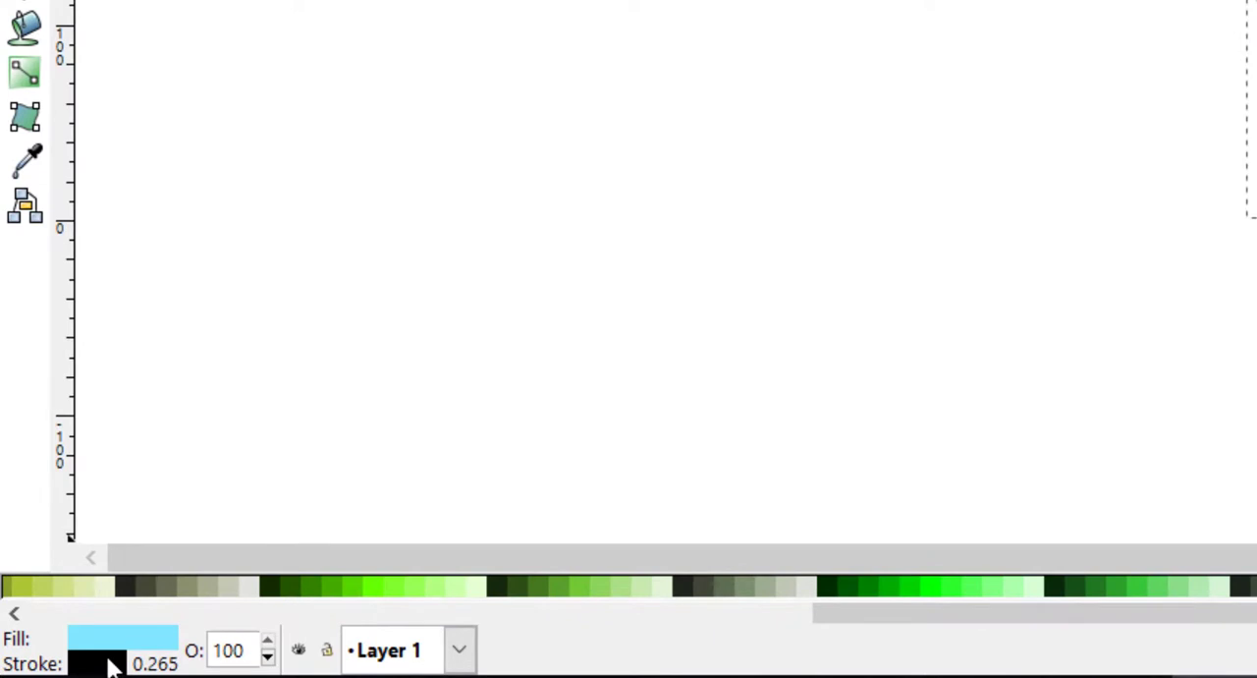
# Remove the circle's outline via the status bar Stroke indicator
pyautogui.rightClick(95, 663)
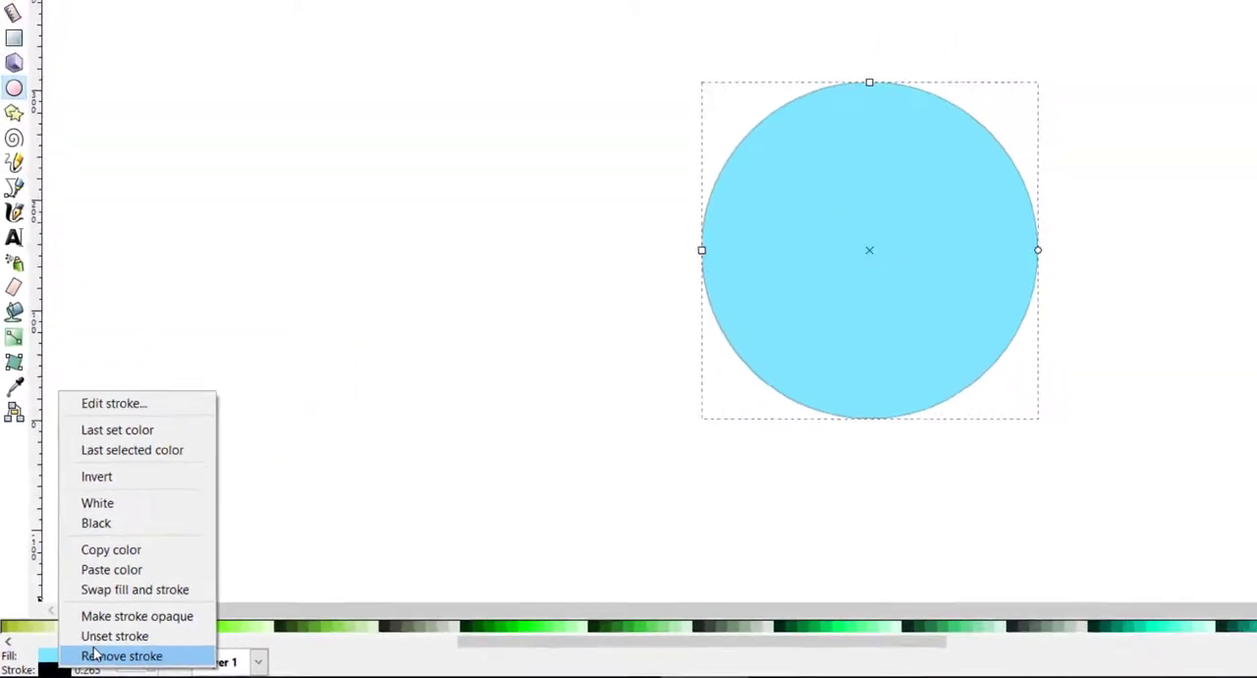
pyautogui.click(121, 655)
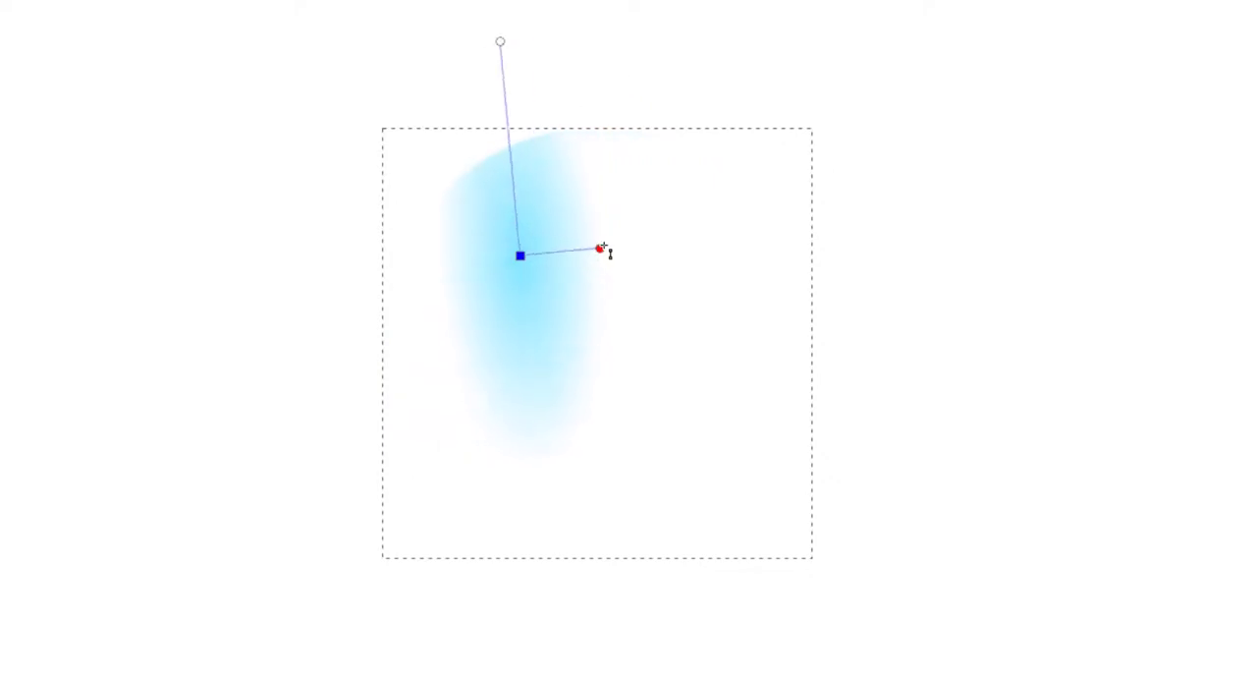
# Drag the gradient handle to spread the pale highlight toward the upper left
pyautogui.moveTo(600, 249); pyautogui.dragTo(646, 321)
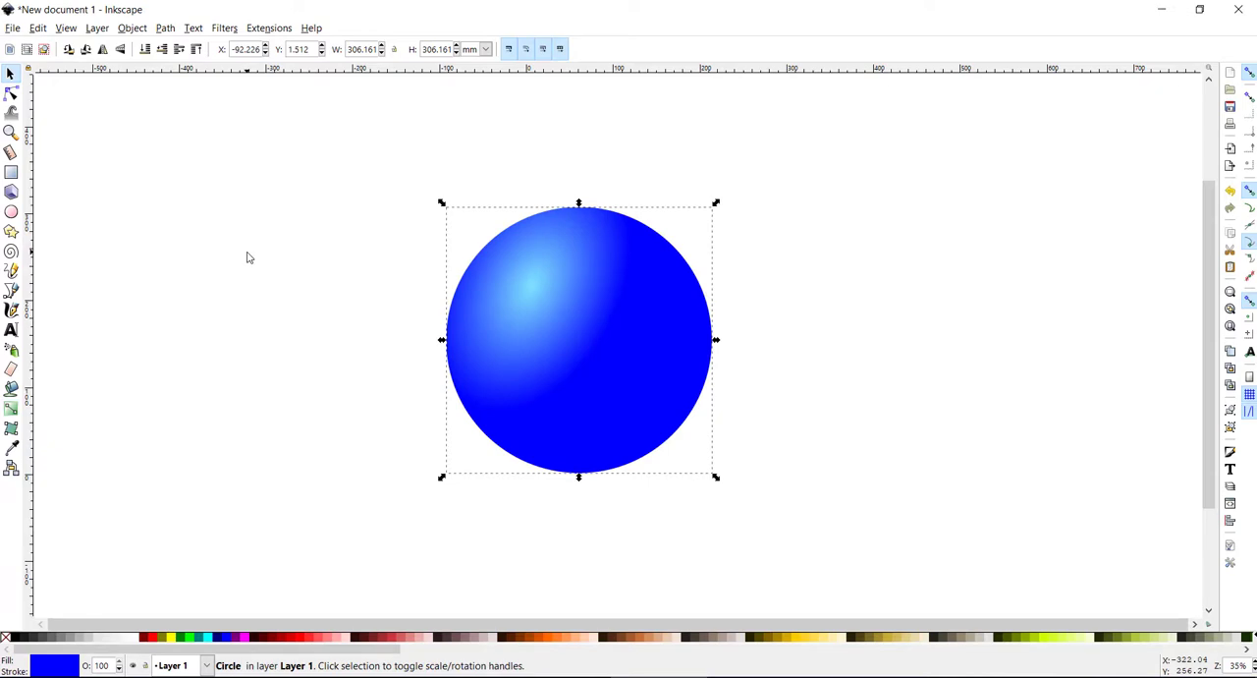
pyautogui.moveTo(110, 152)
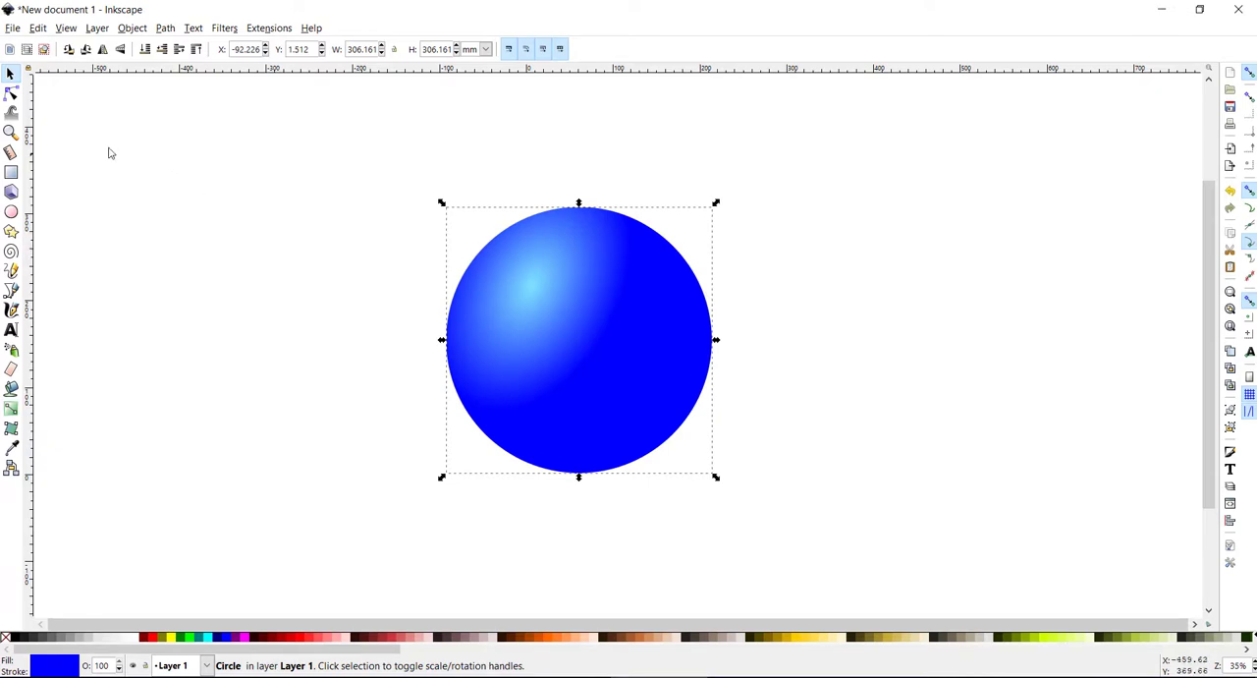
# Draw a wide flat black ellipse overlapping the sphere's lower right
pyautogui.click(11, 212)
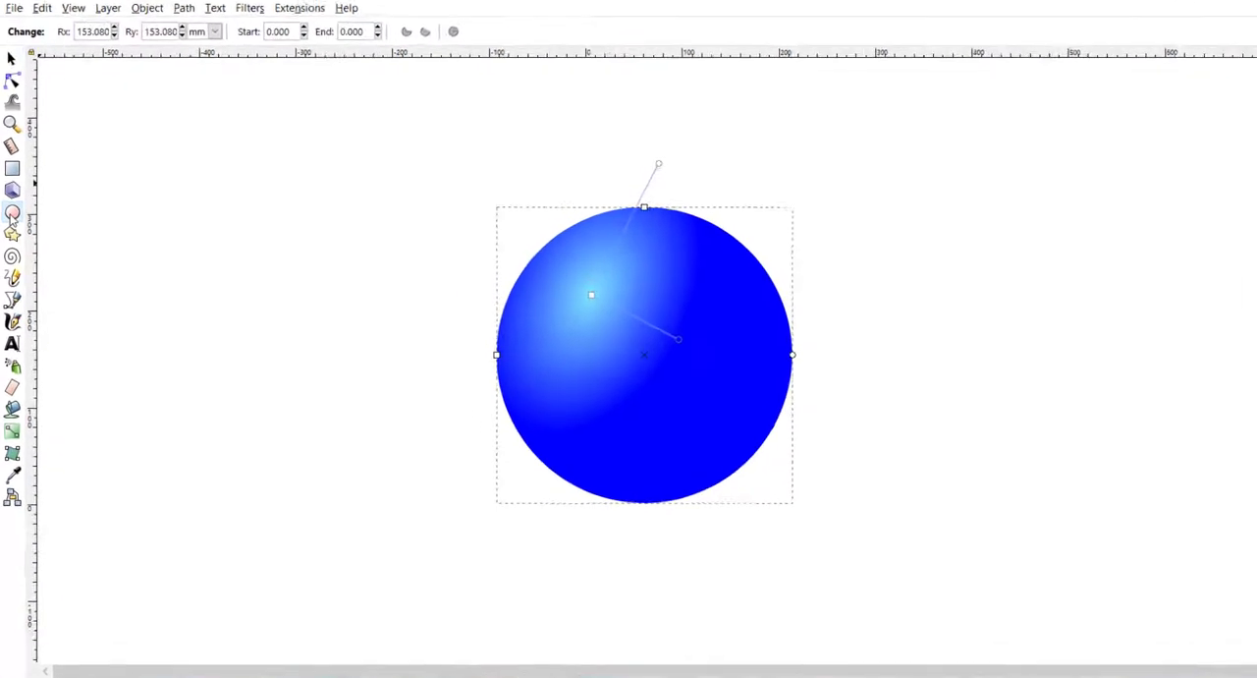
pyautogui.press('F5')
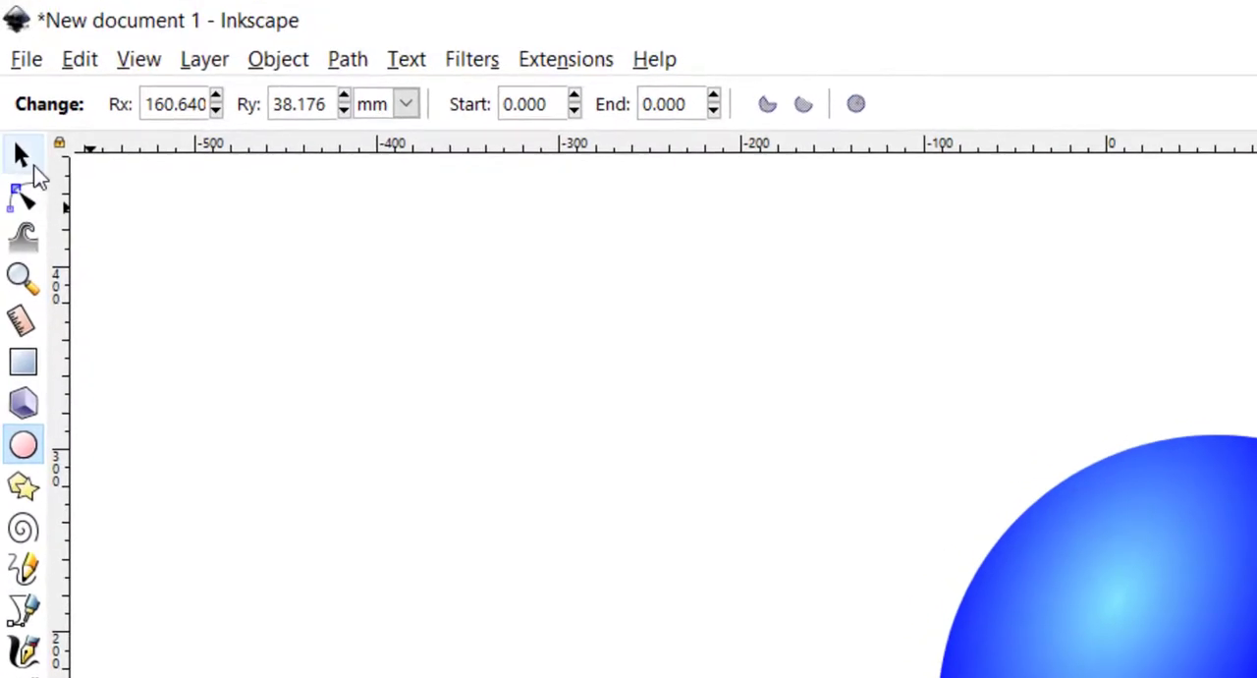
pyautogui.press('F1')
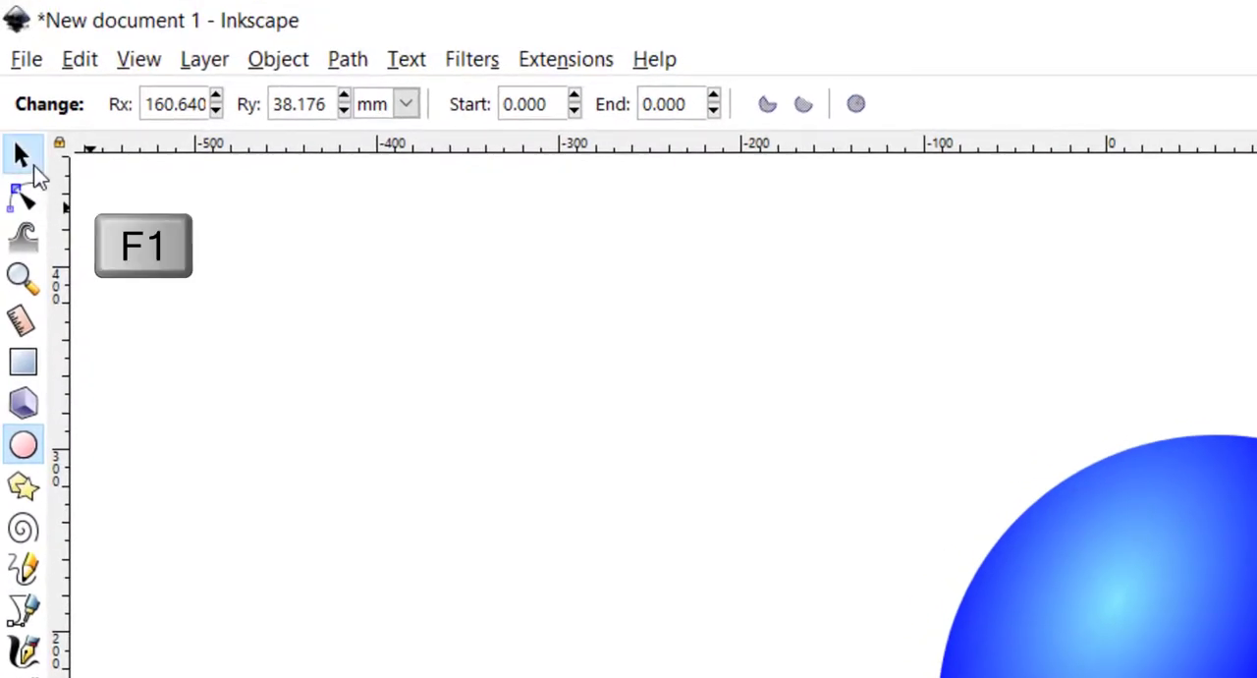
pyautogui.click(254, 59)
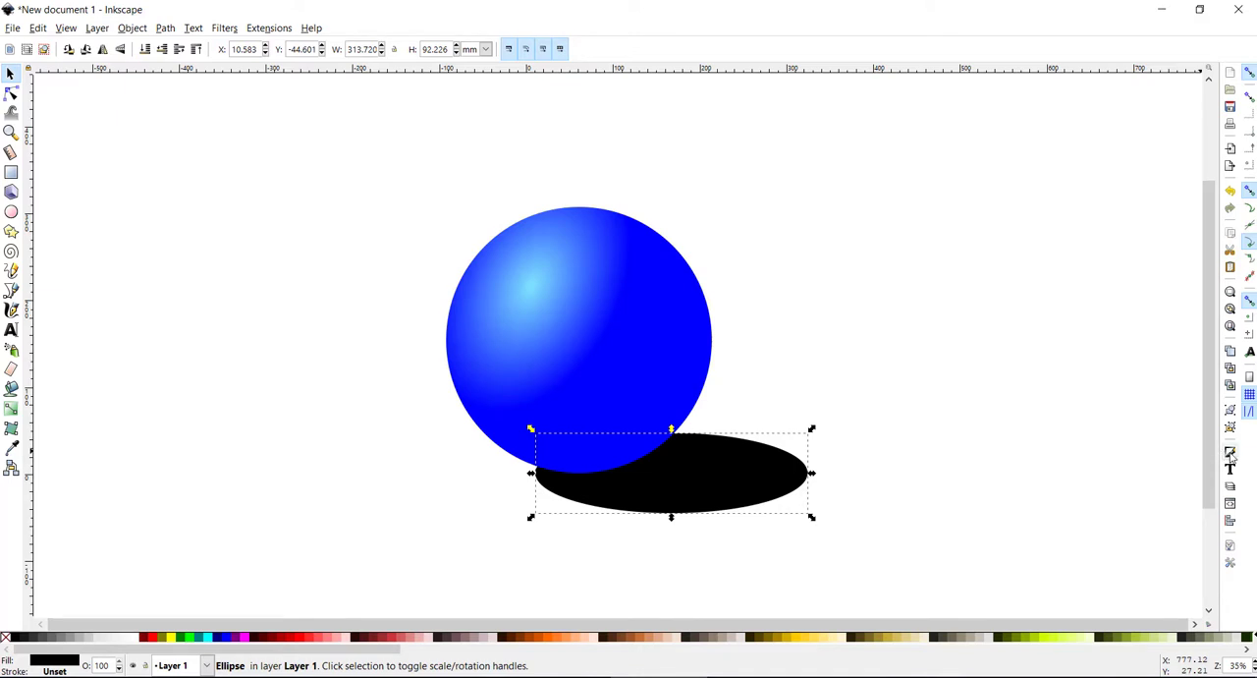
pyautogui.click(1230, 452)
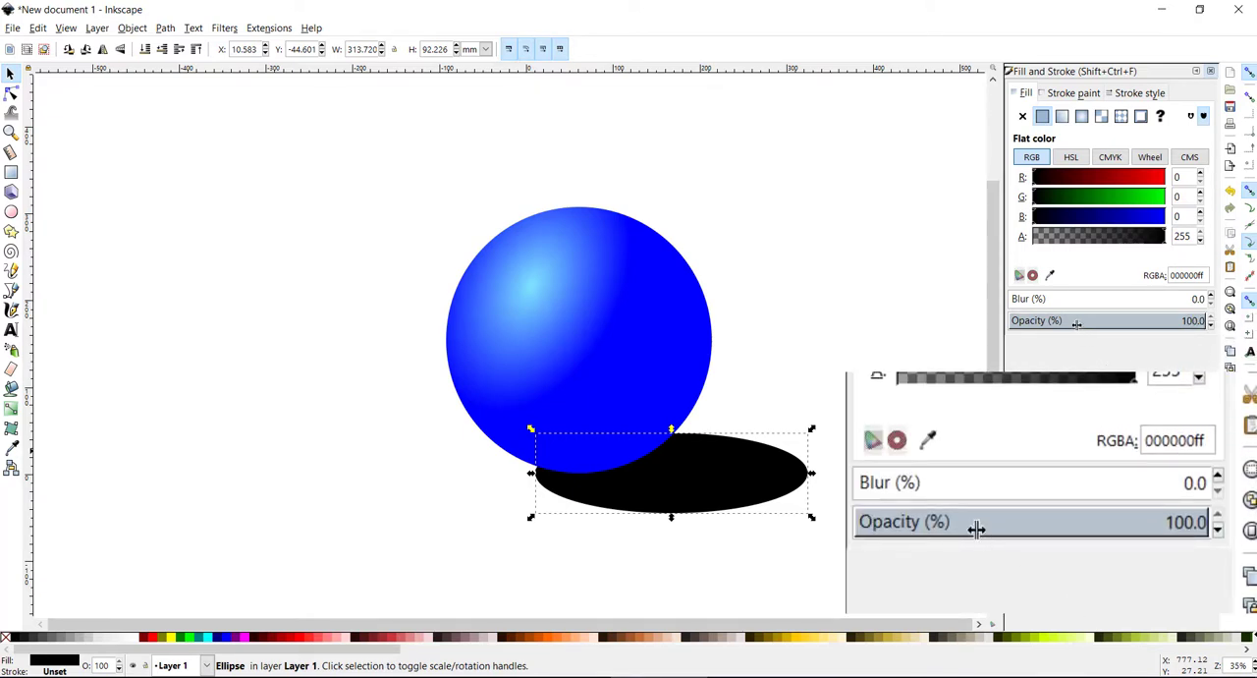
pyautogui.moveTo(1024, 530)
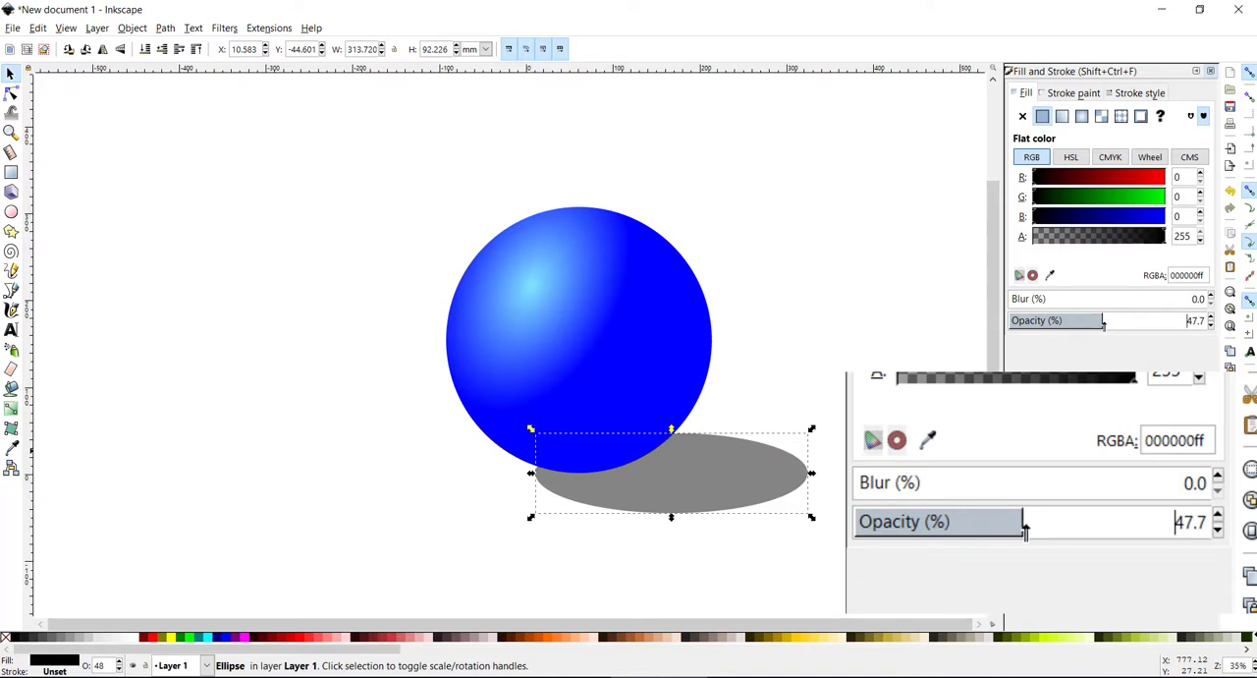
# Blur the shadow ellipse to about 11% with 50% opacity, placed under the sphere
pyautogui.moveTo(1021, 522); pyautogui.dragTo(1036, 521)
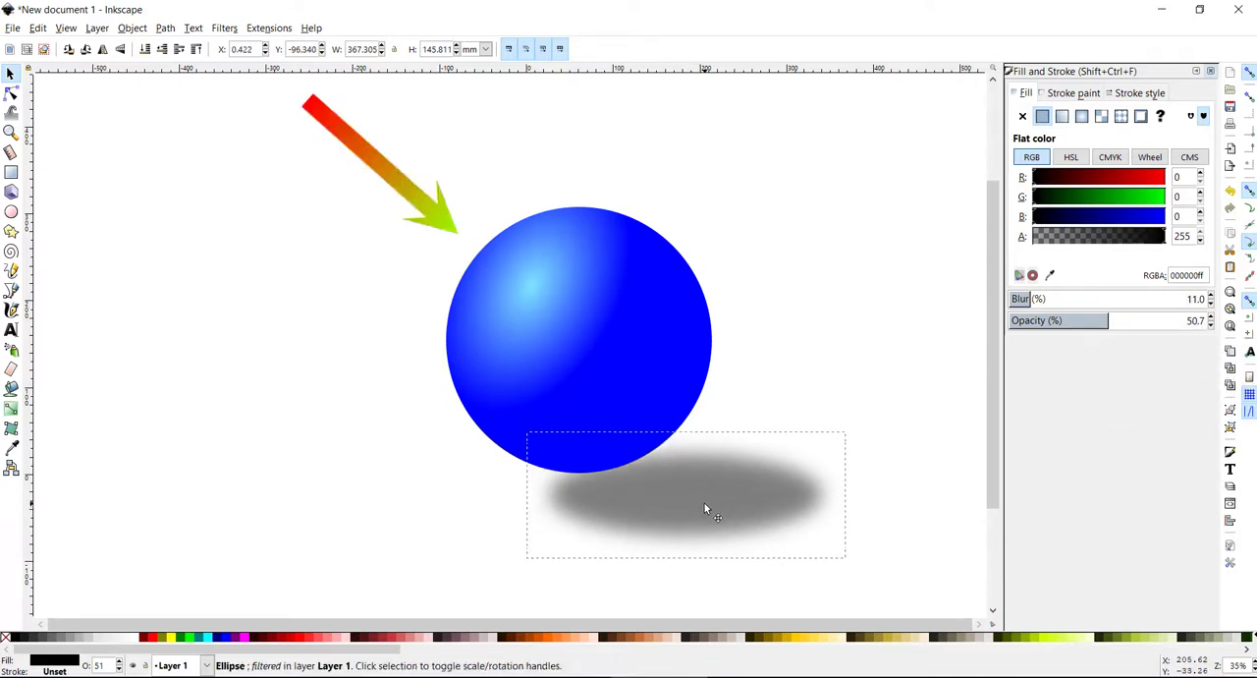
pyautogui.click(707, 507)
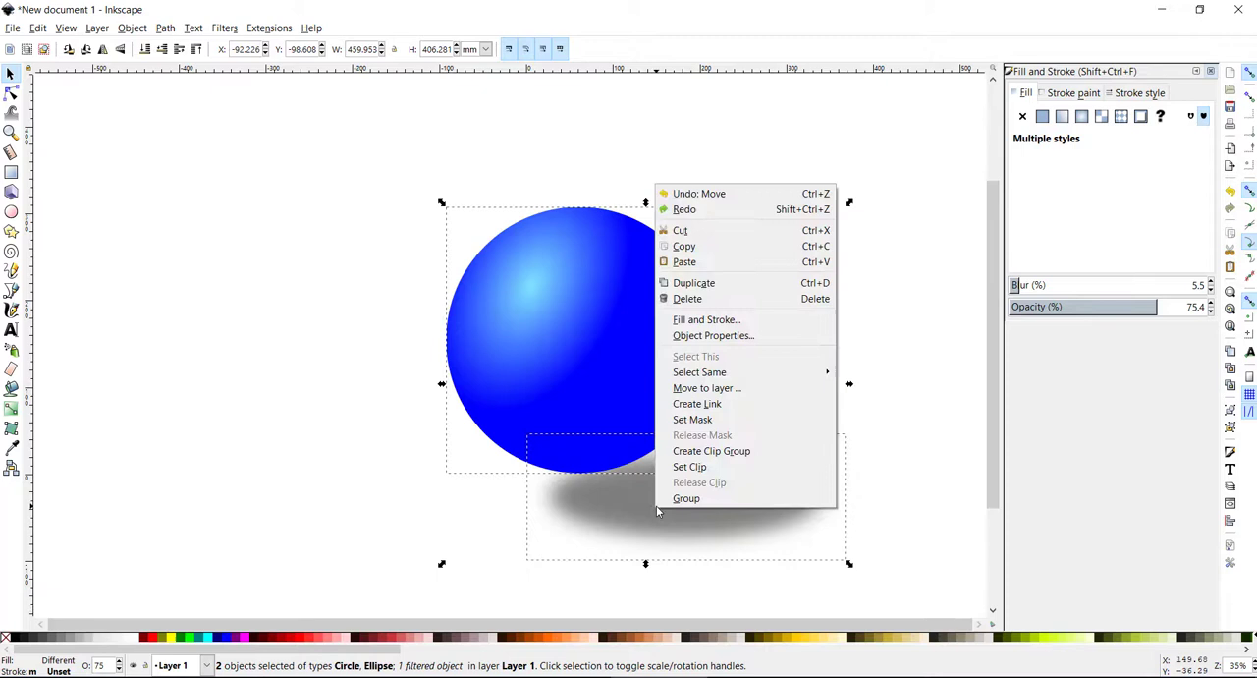
# Group the sphere and shadow, then deselect
pyautogui.click(685, 498)
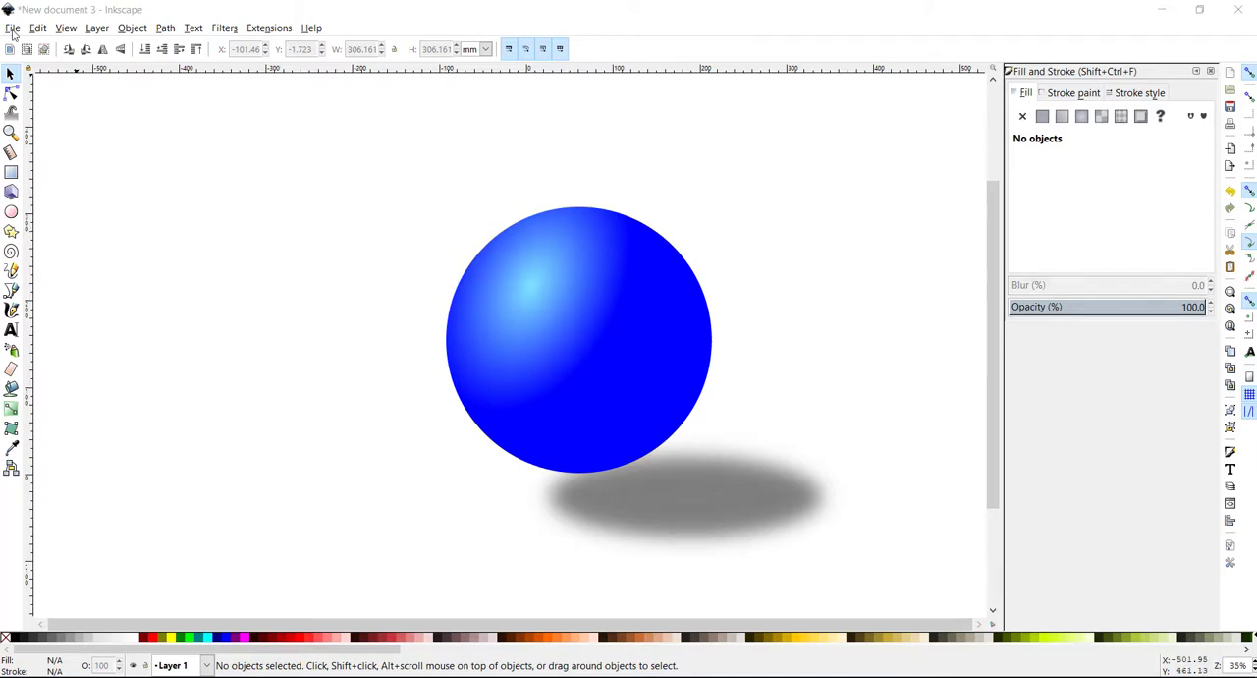
# Save the drawing as drawing.svg in Inkscape SVG format
pyautogui.click(11, 27)
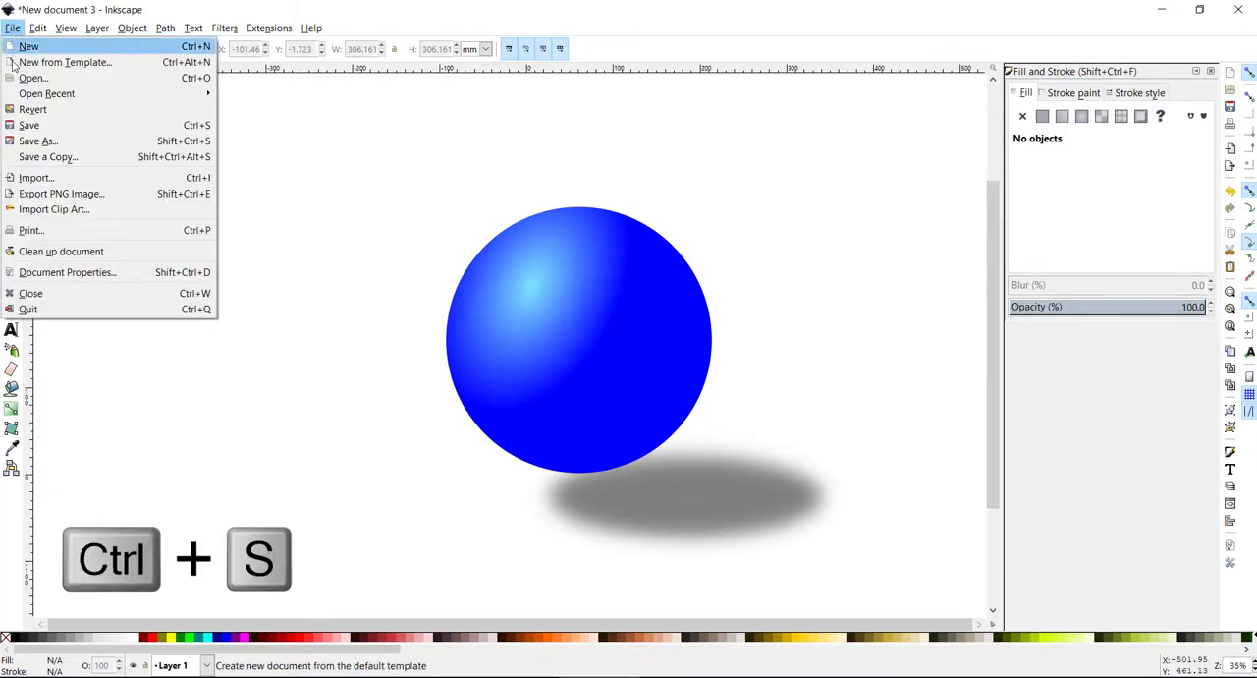
pyautogui.click(32, 124)
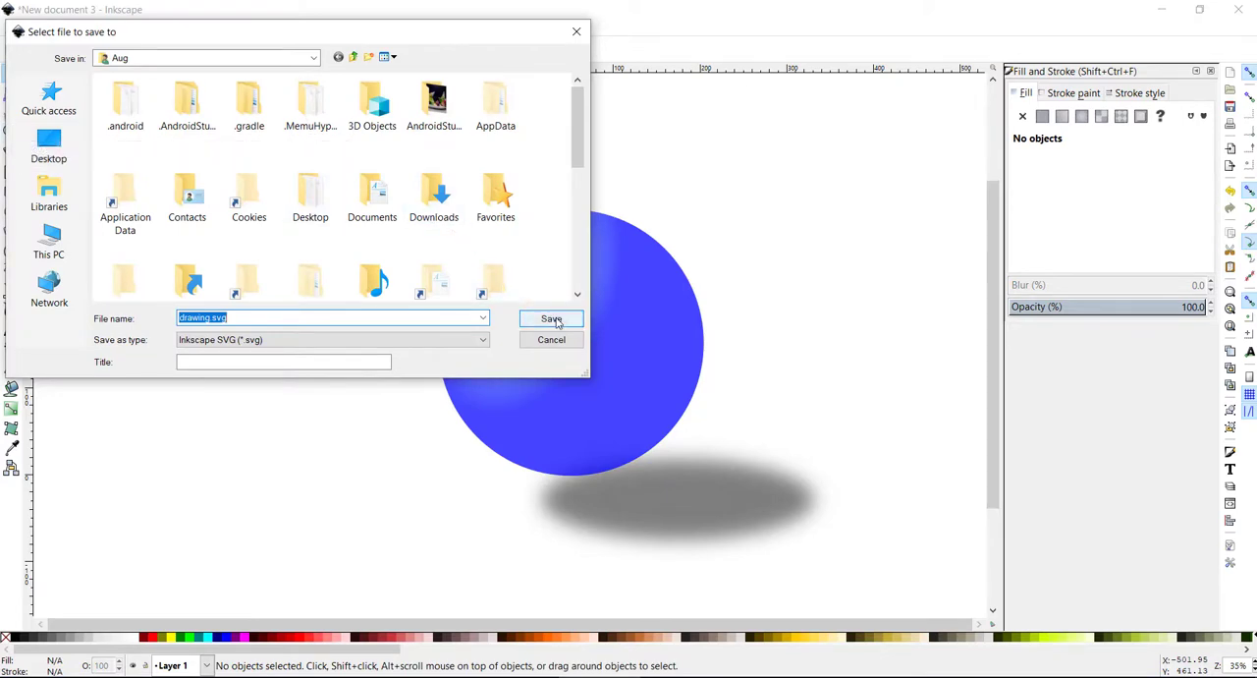
pyautogui.click(551, 318)
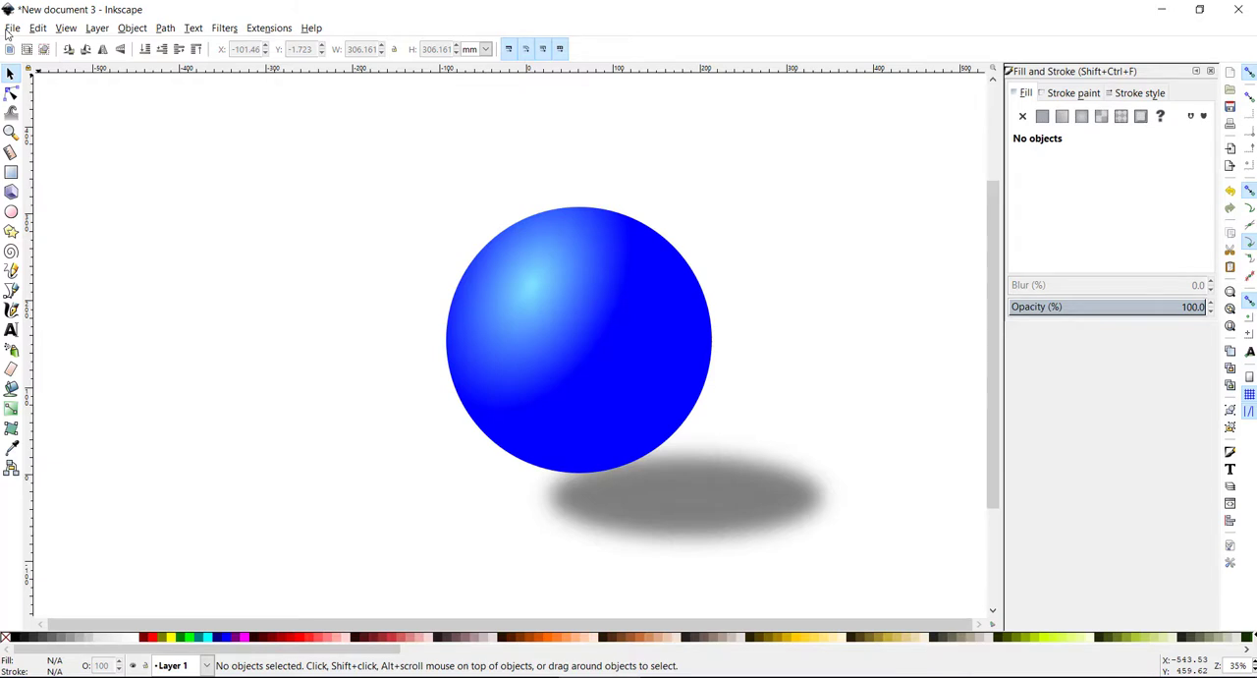
# Export the drawing area at 1738 × 1536 pixels as bitmap.png
pyautogui.click(13, 27)
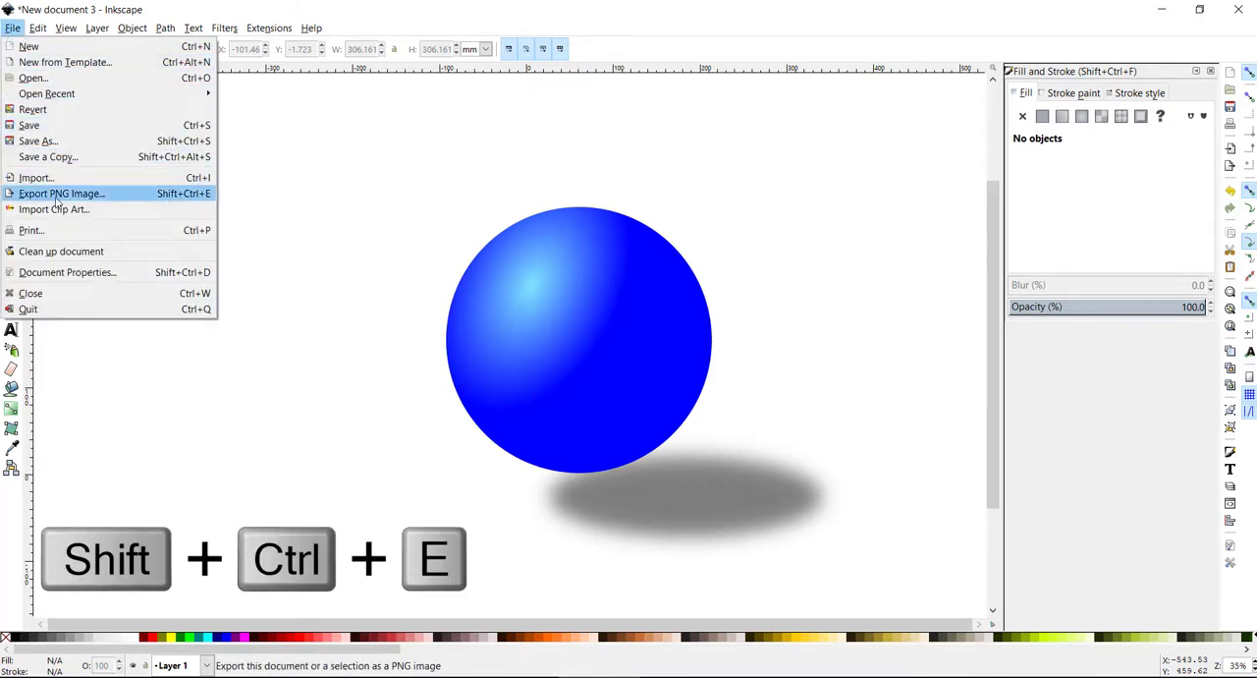
pyautogui.click(61, 192)
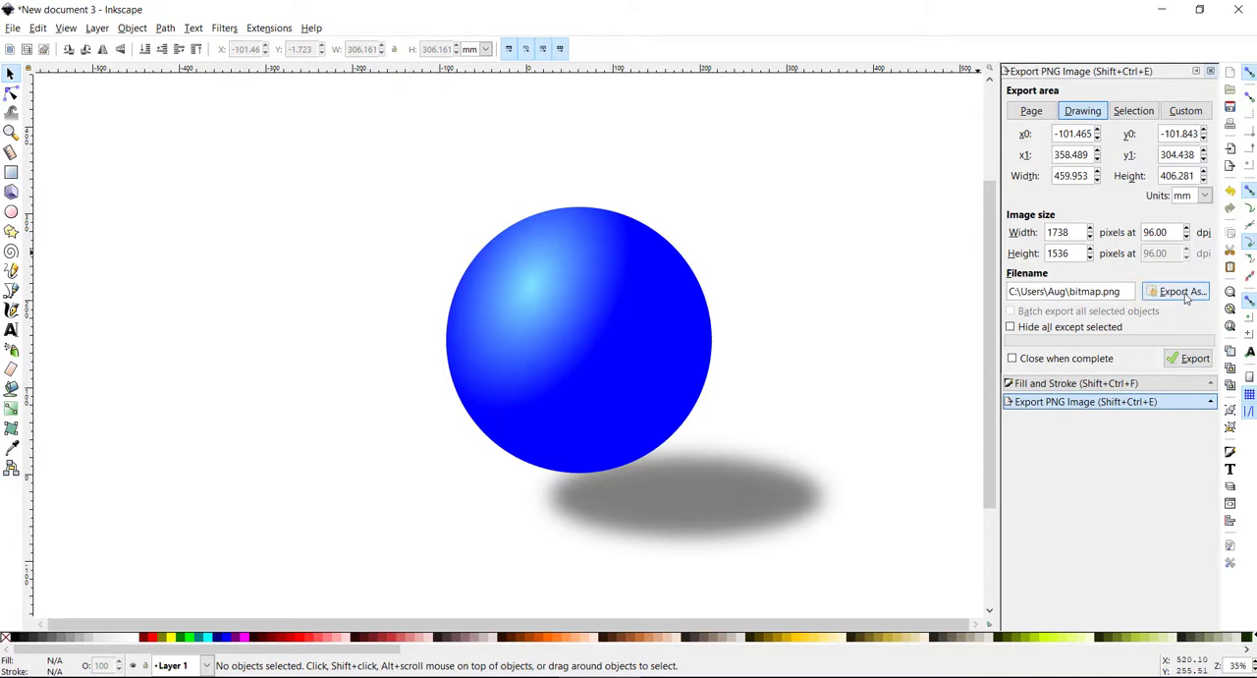
pyautogui.click(1180, 291)
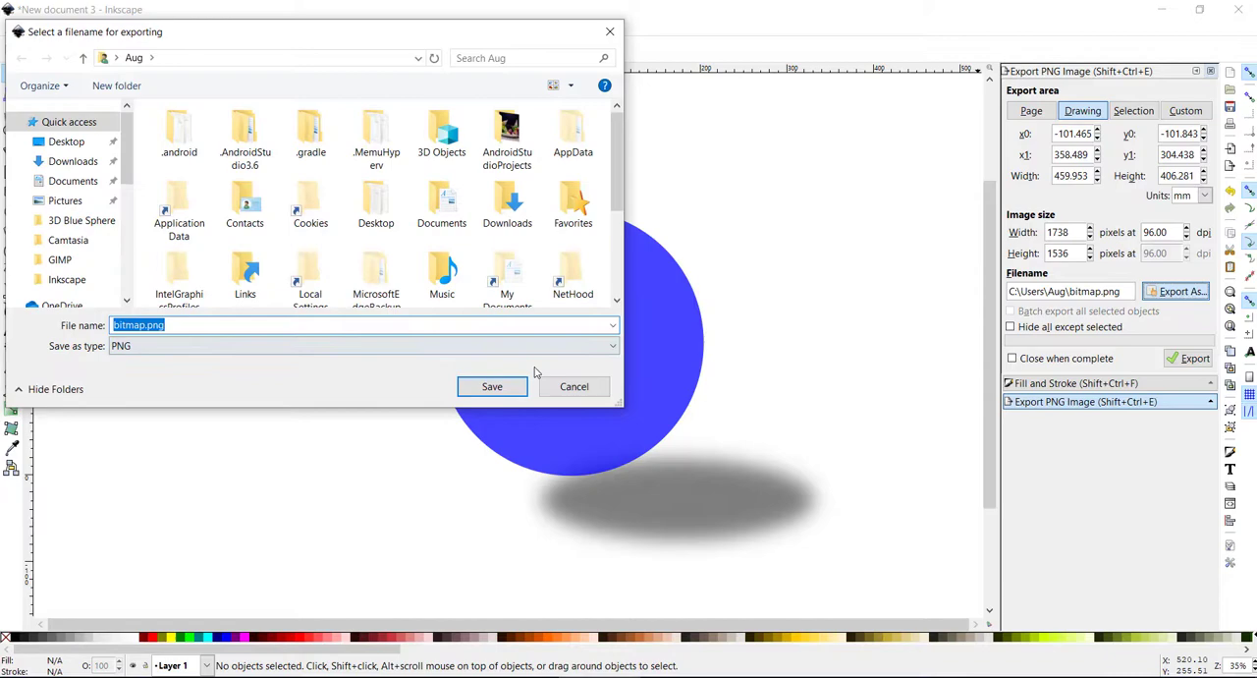
pyautogui.click(491, 386)
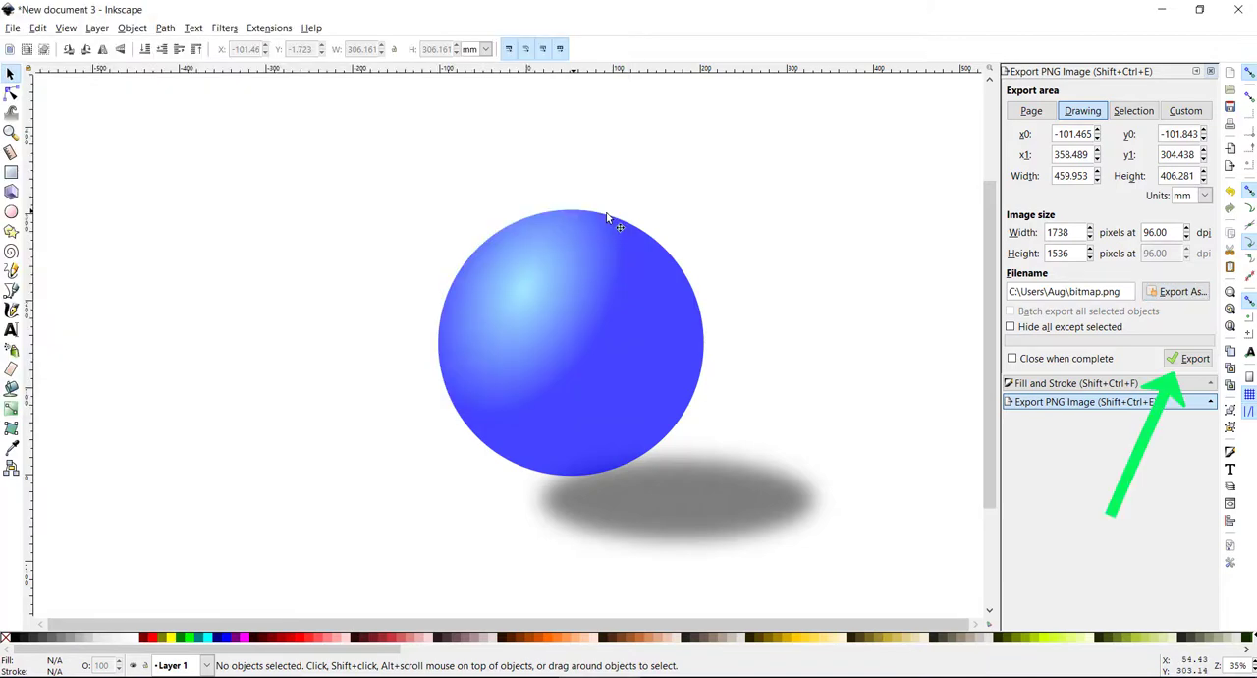